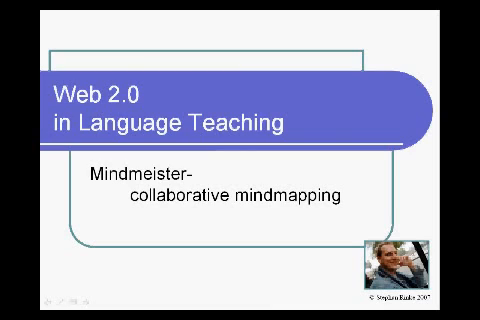
Step: Browse to the MindMeister home page and scroll through the map dashboard
key("right")
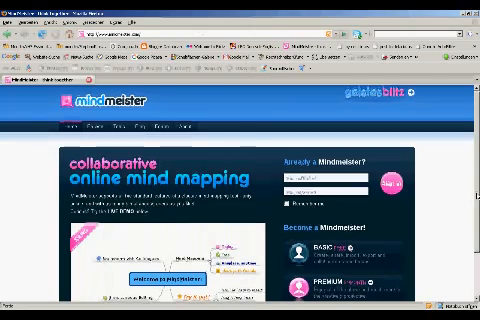
scroll("down", 3)
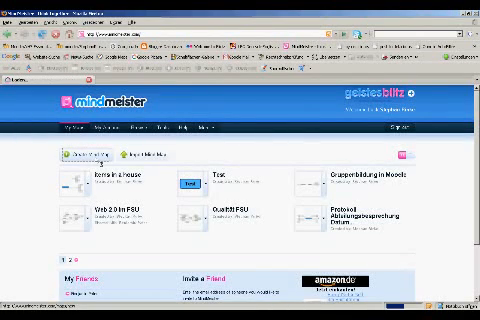
Step: Create a new blank mind map with the central topic named 'Test'
left_click(78, 154)
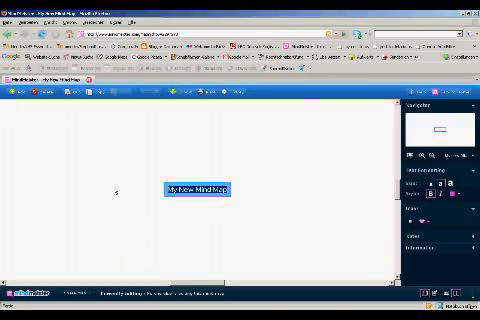
type("Test")
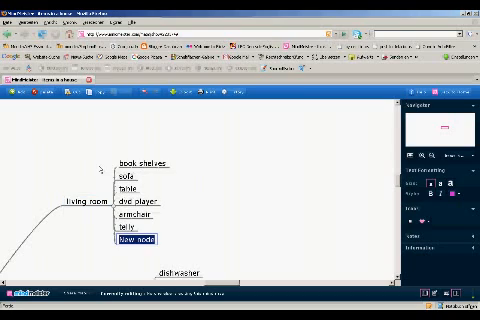
Step: Add an 'electrical devices' child node under 'living room' for grouping items
type("electrical")
type("furniture")
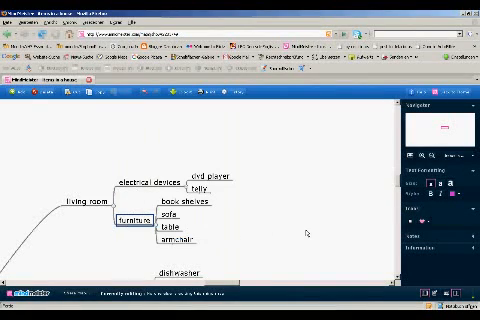
mouse_move(308, 232)
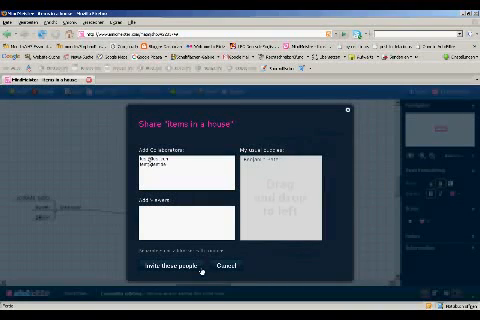
Step: Cancel the Share Map invite dialog without inviting anyone
left_click(228, 266)
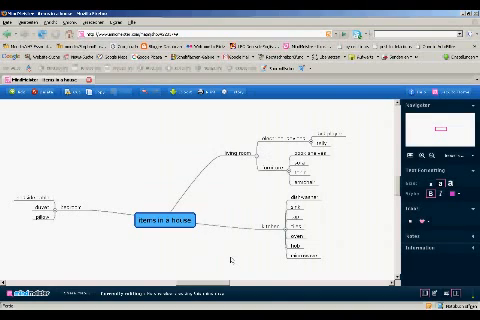